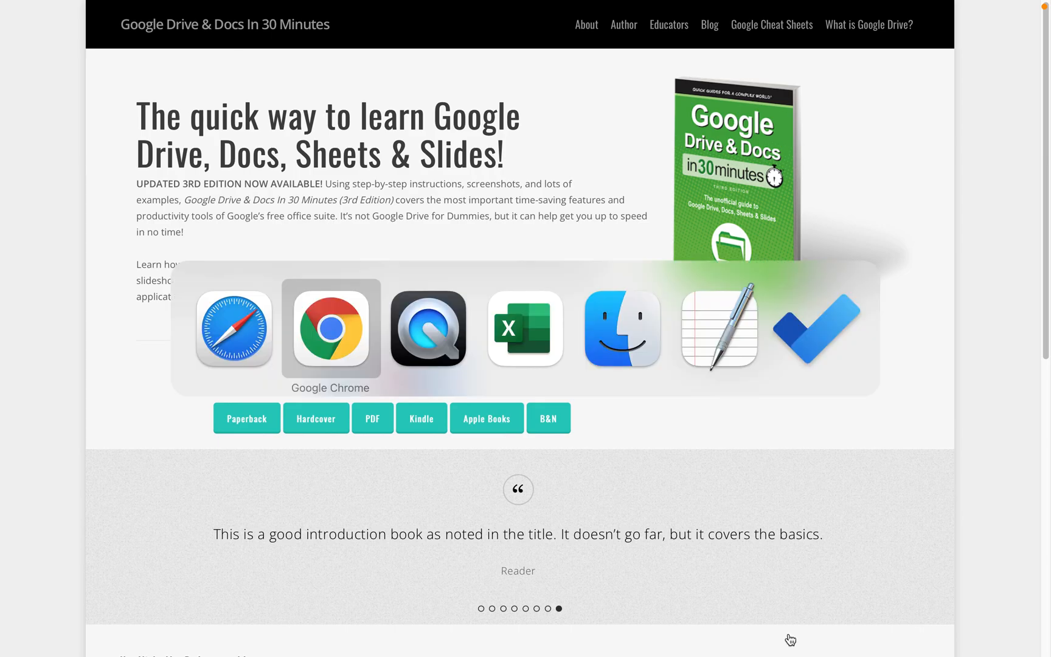
Switch to Google Chrome showing the KDP August spreadsheet
click(329, 329)
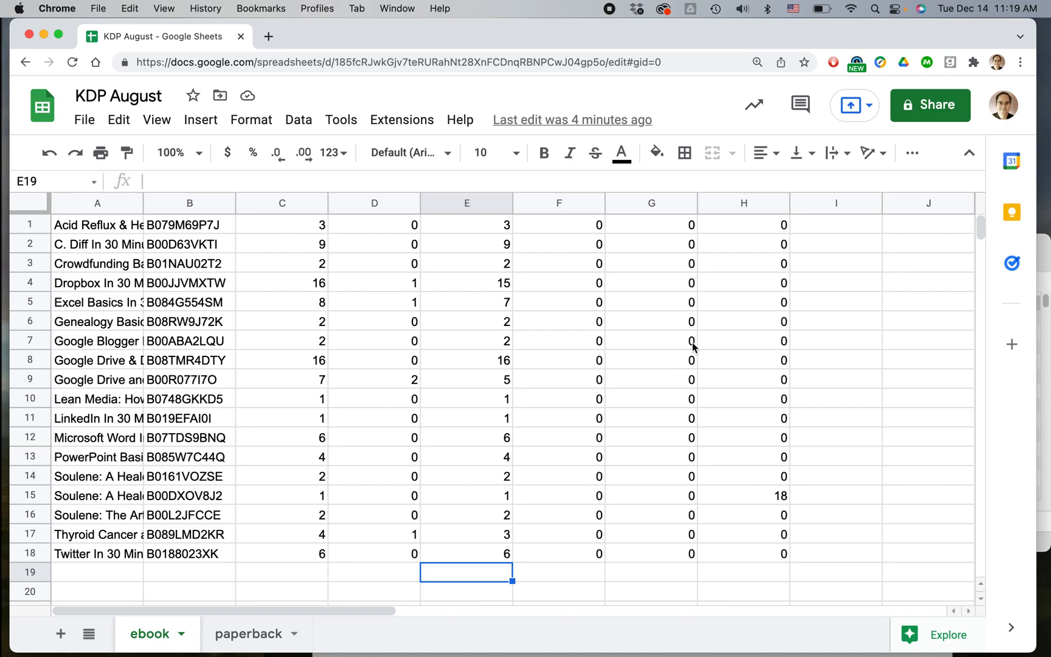
mouse_move(660, 228)
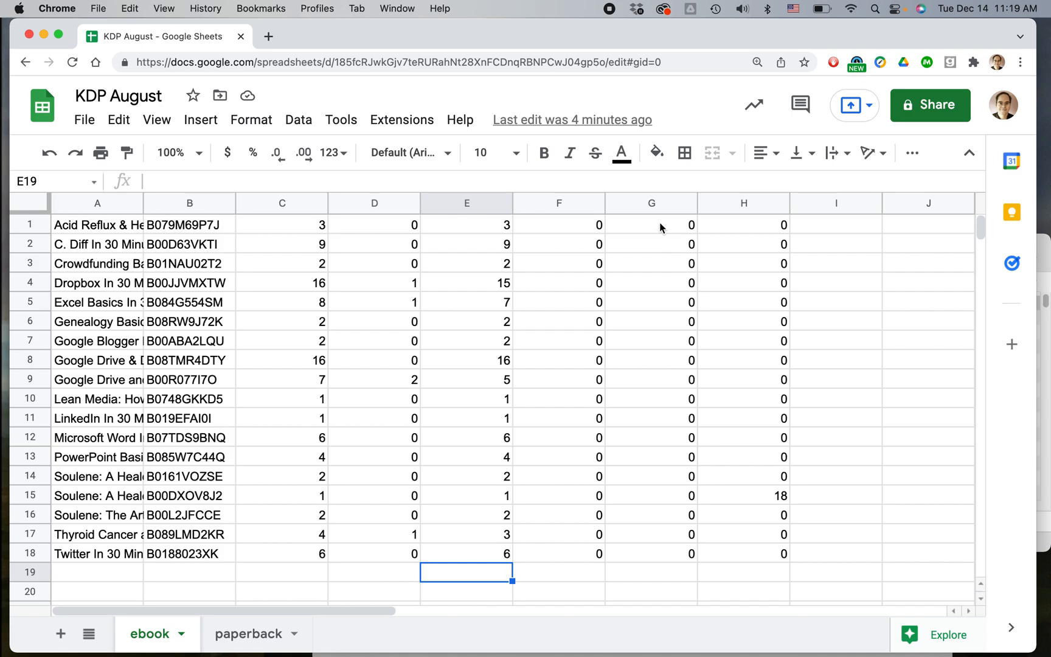
mouse_move(628, 353)
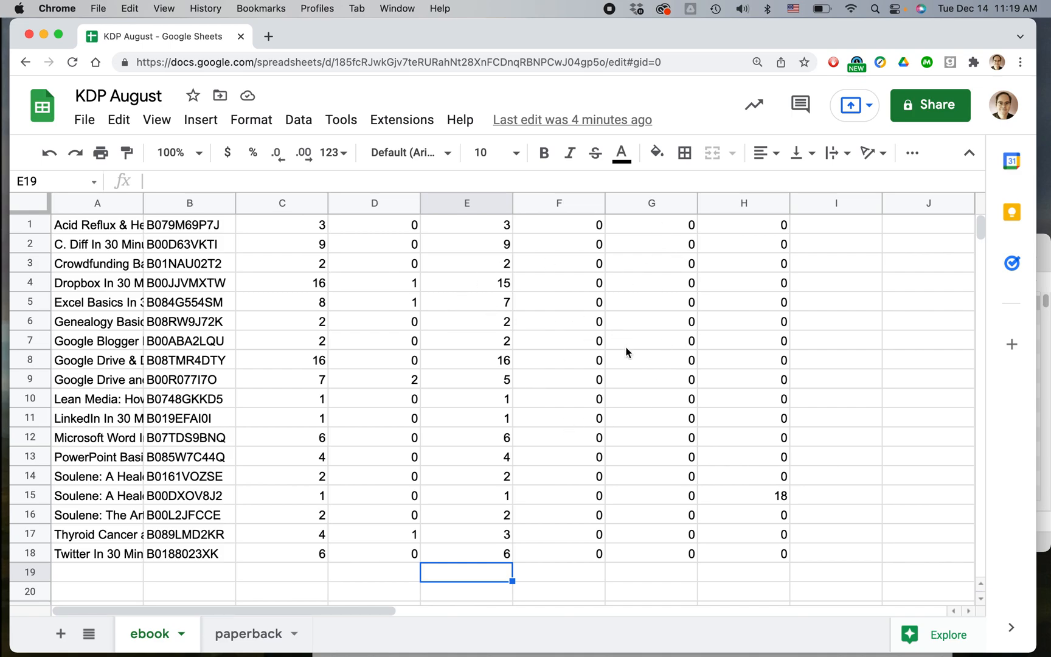
mouse_move(469, 302)
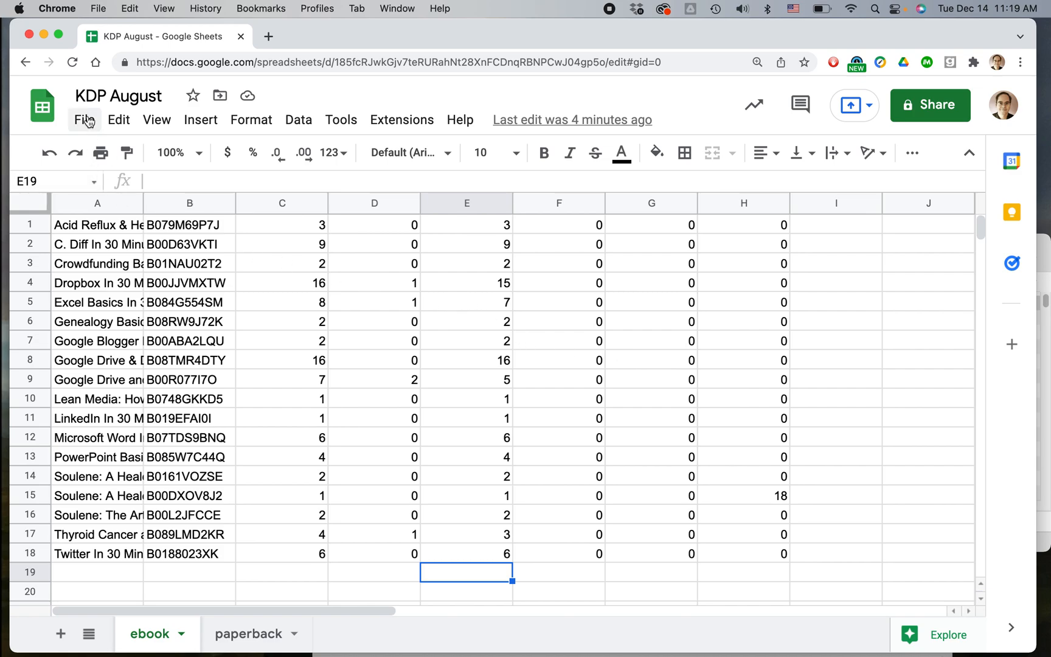
Save the workbook as KDP August.xlsx in Downloads via File > Download
click(84, 120)
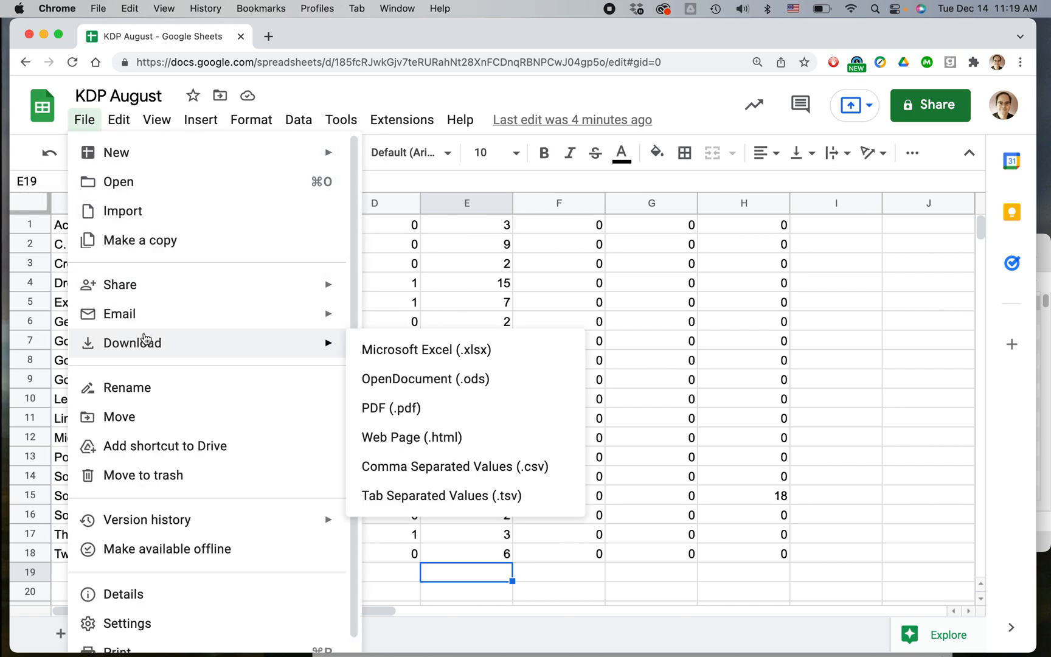
mouse_move(426, 349)
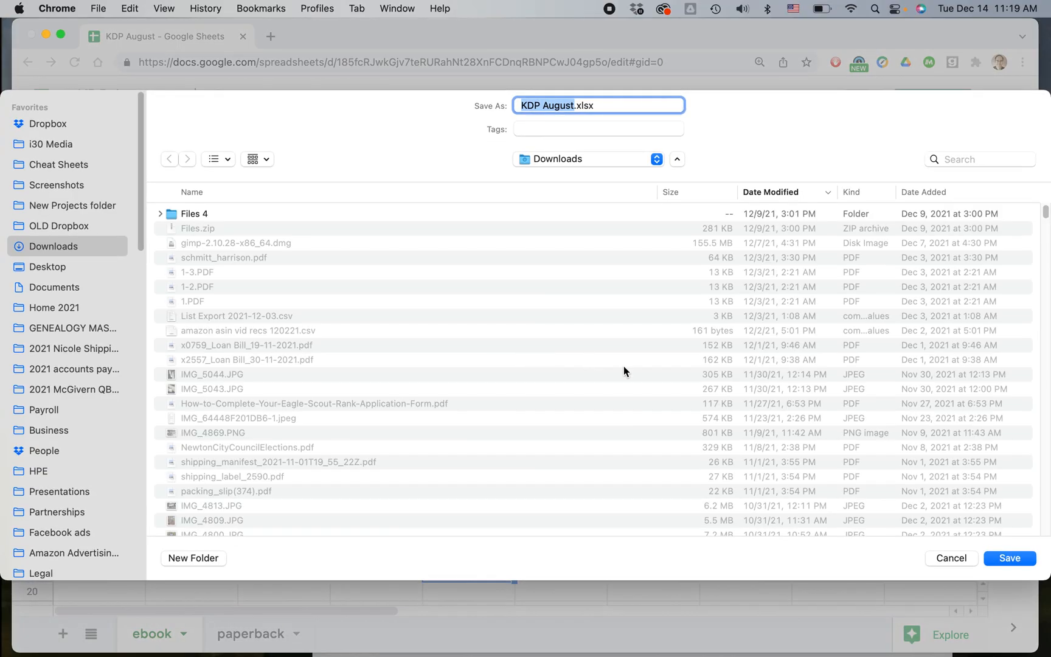
click(1009, 558)
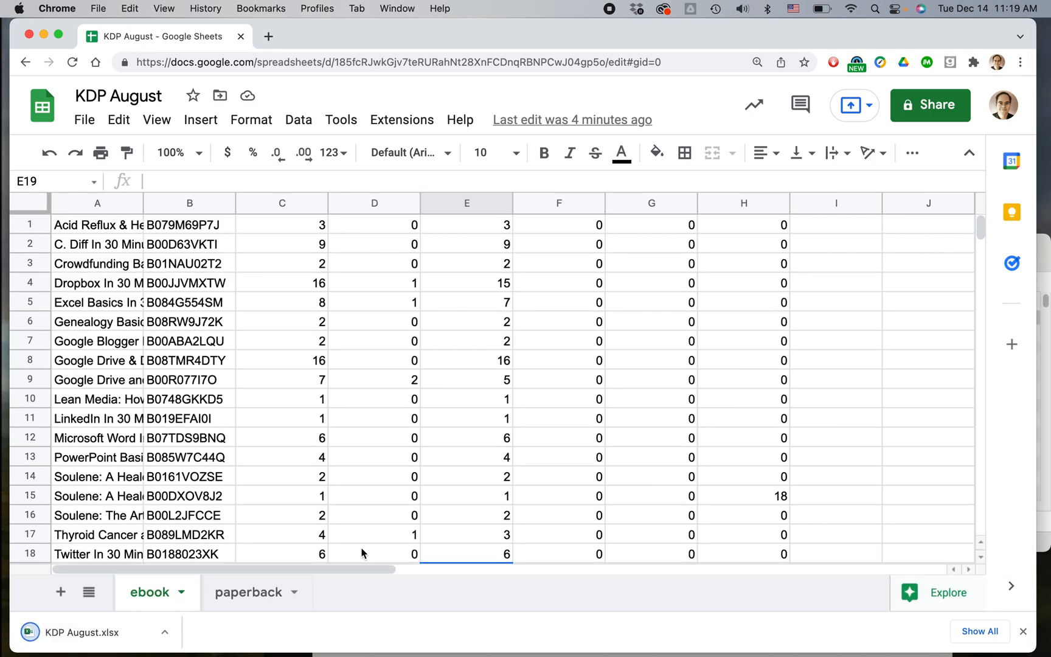
mouse_move(374, 383)
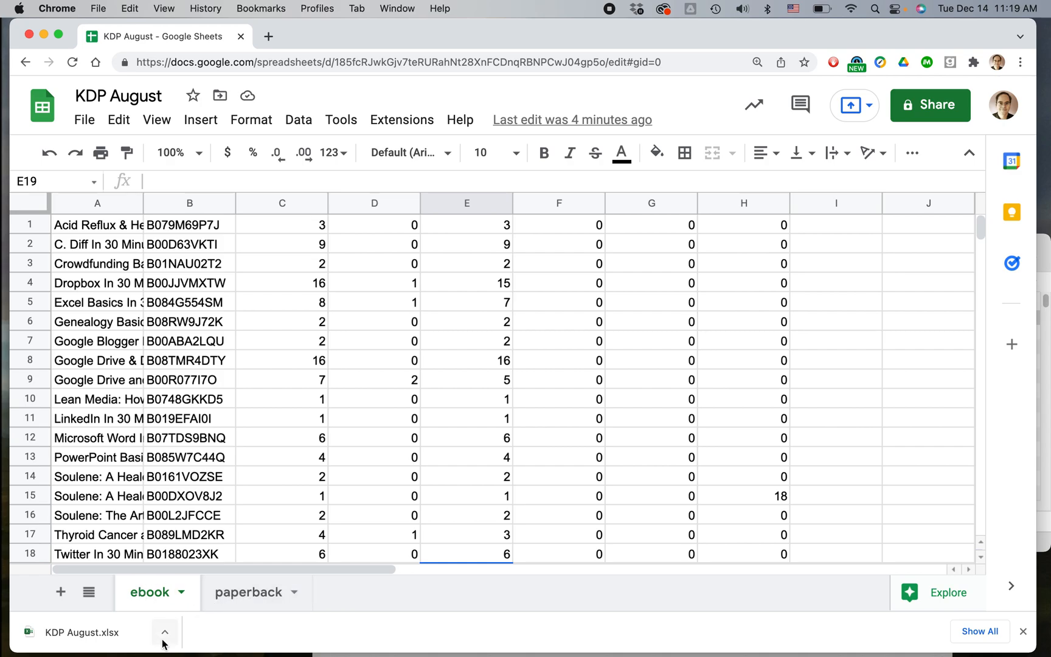
Open KDP August.xlsx from the Chrome downloads bar in Excel
click(165, 632)
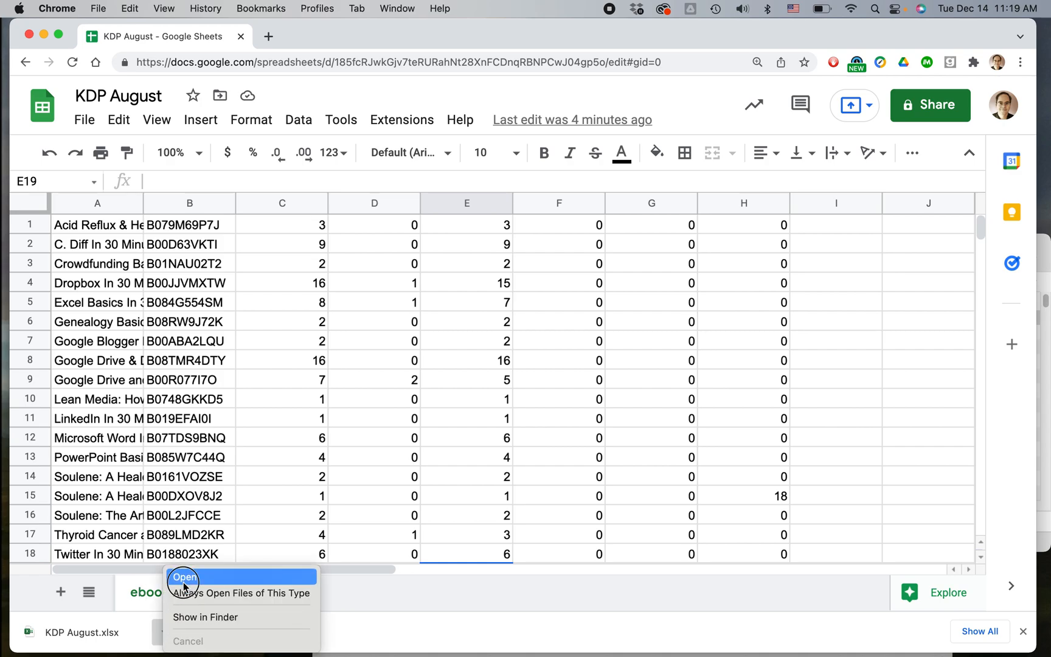
click(183, 578)
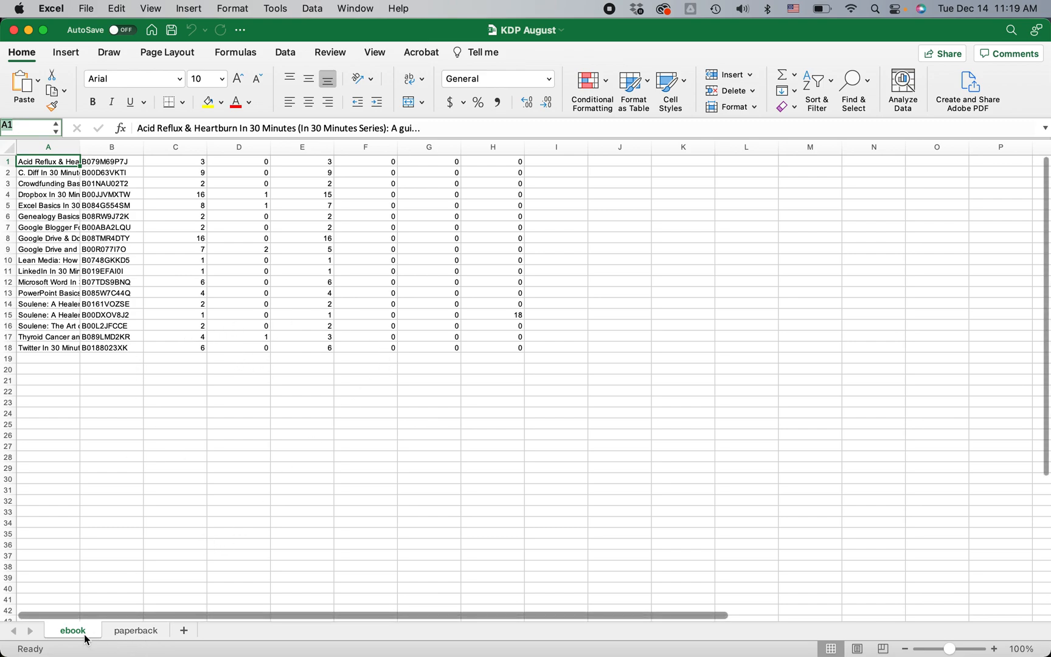
click(136, 630)
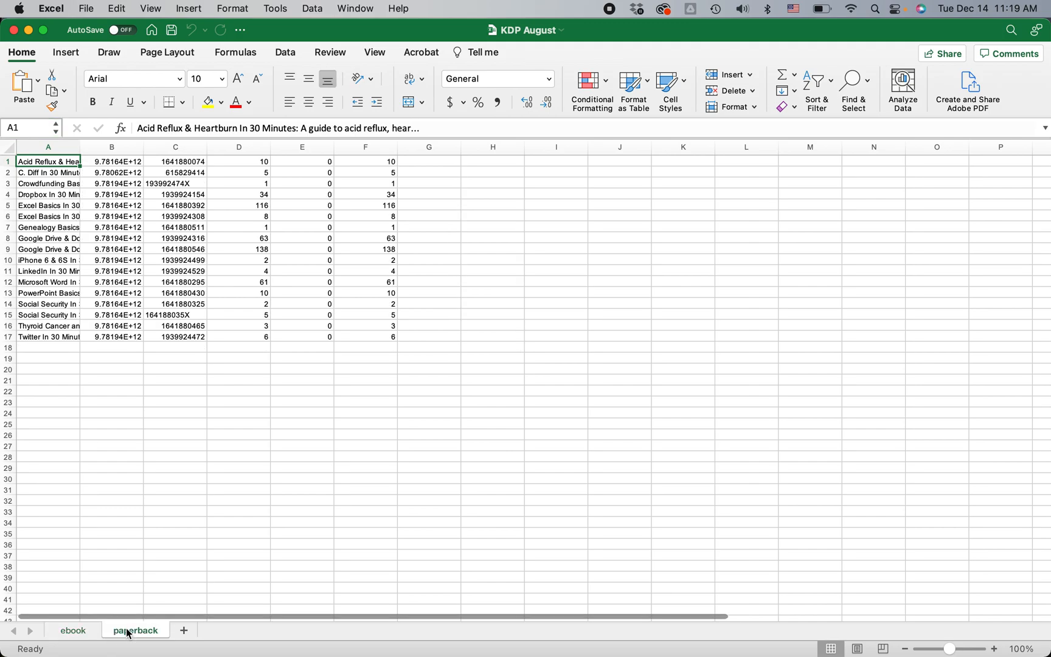
click(72, 629)
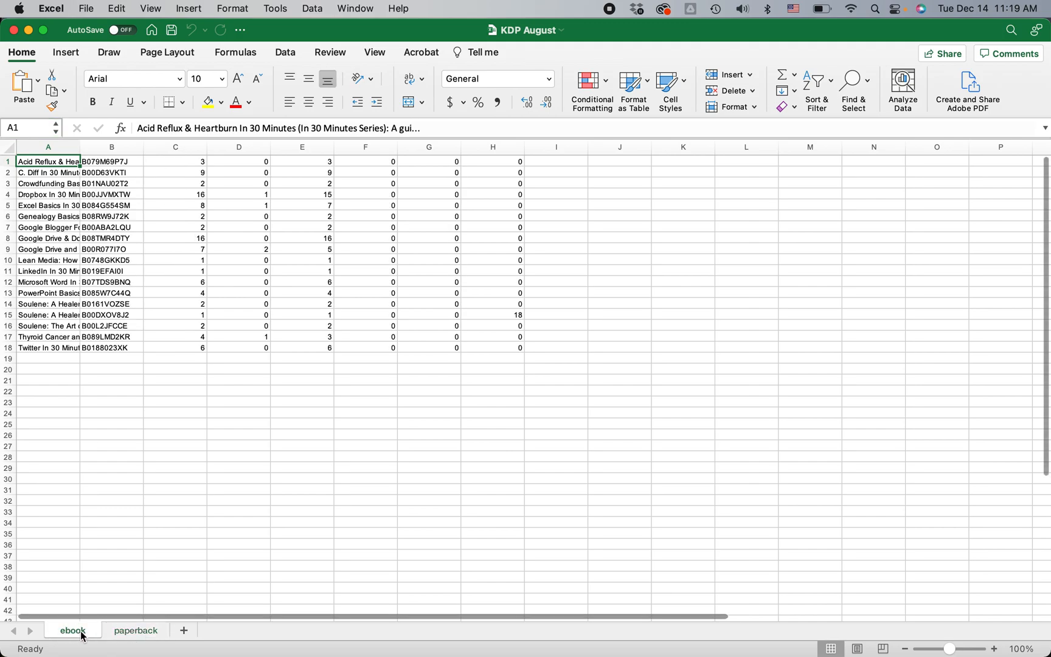
mouse_move(92, 624)
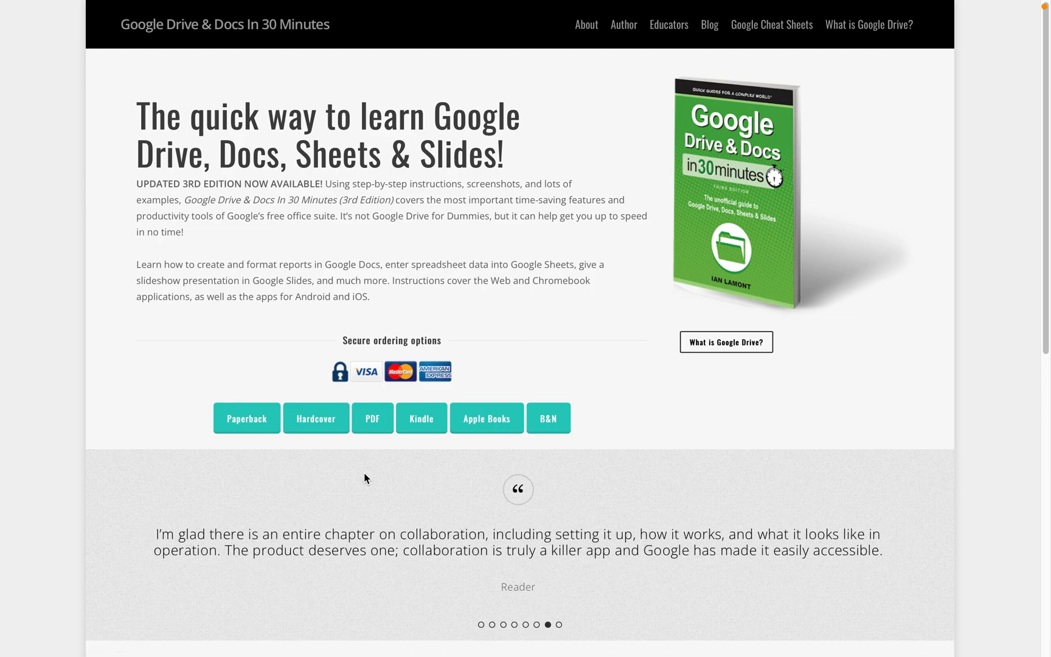
mouse_move(821, 477)
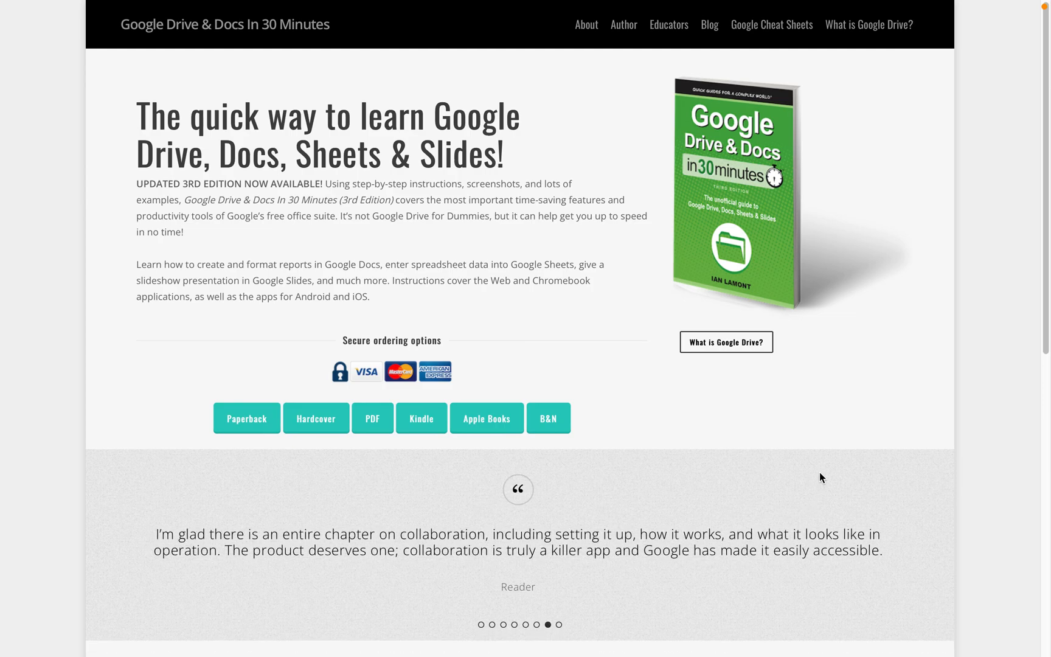